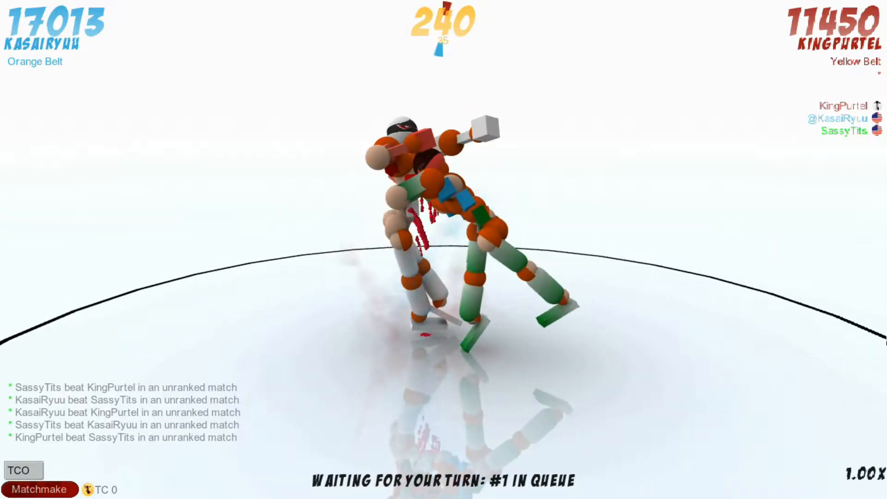
mouse_move(620, 455)
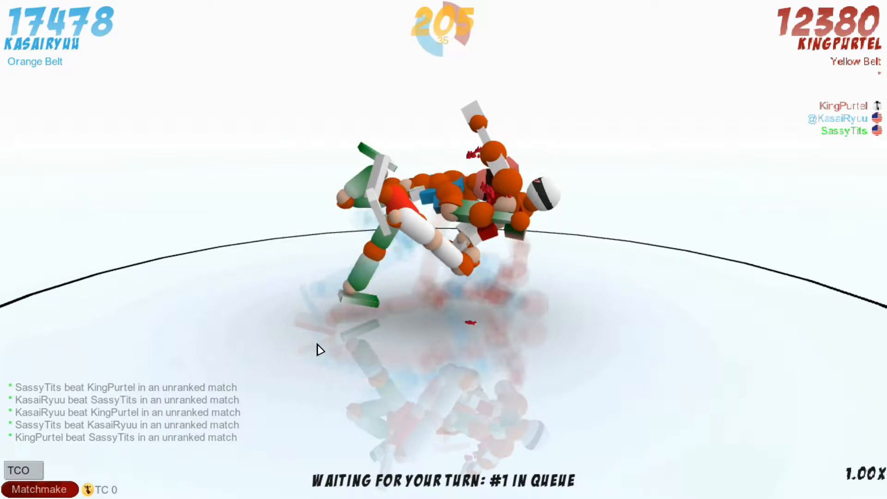
mouse_move(338, 331)
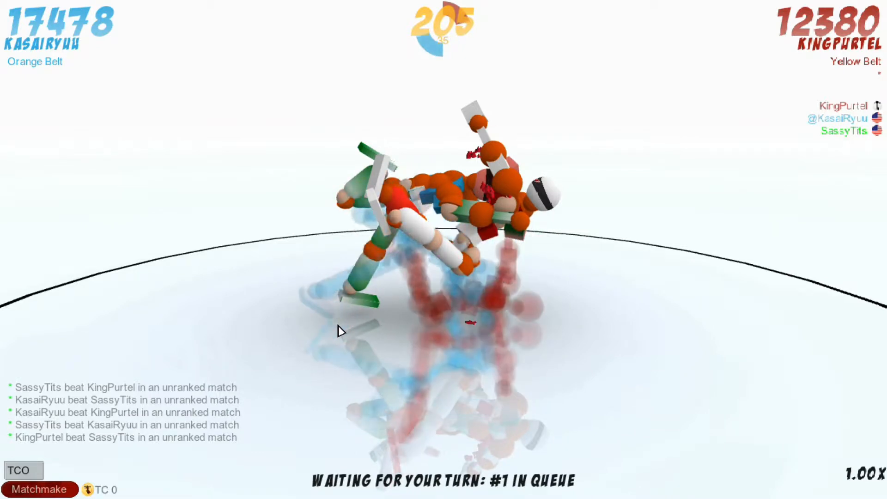
mouse_move(591, 323)
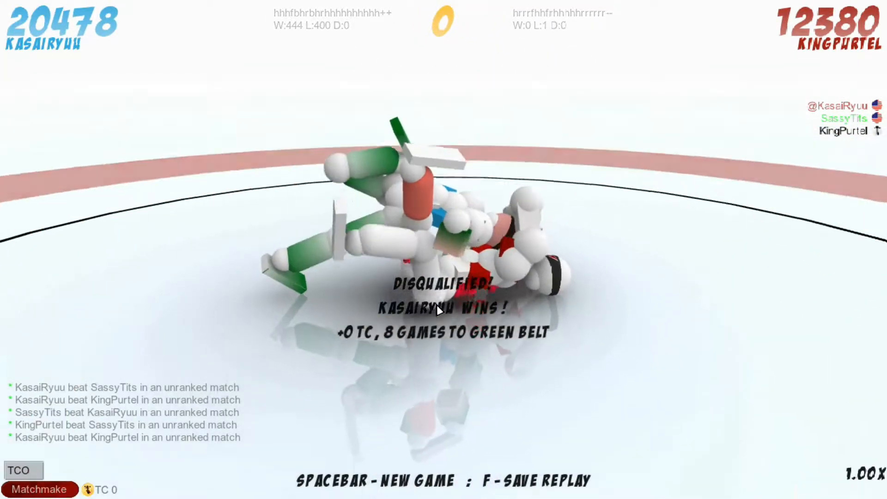
Rotate the camera around the fighters, then restart the KasaiRyuu versus KingPurtel replay.
key(space)
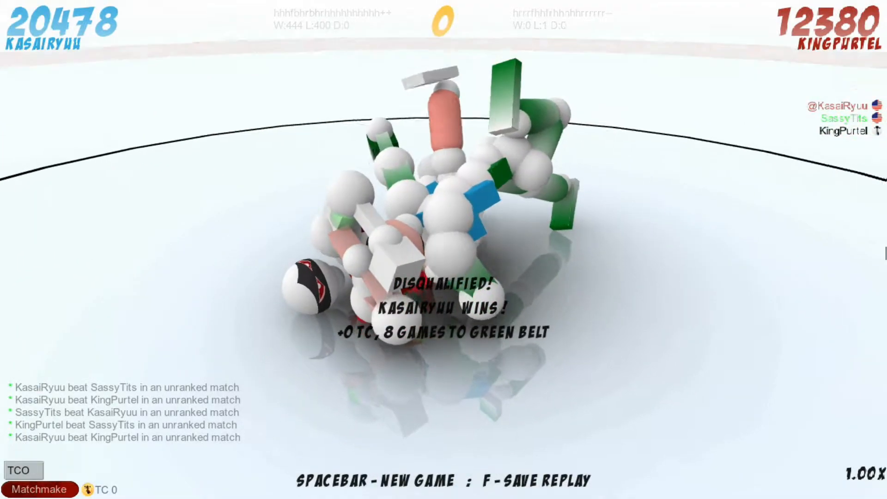
key(space)
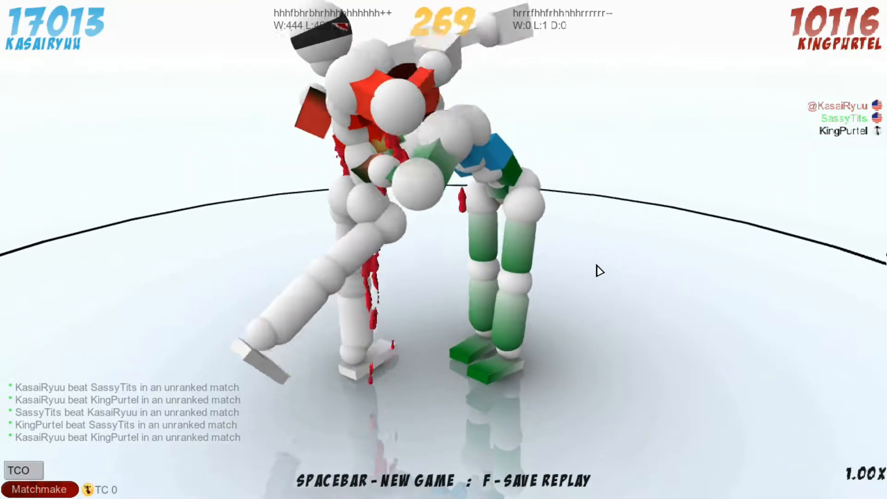
key(space)
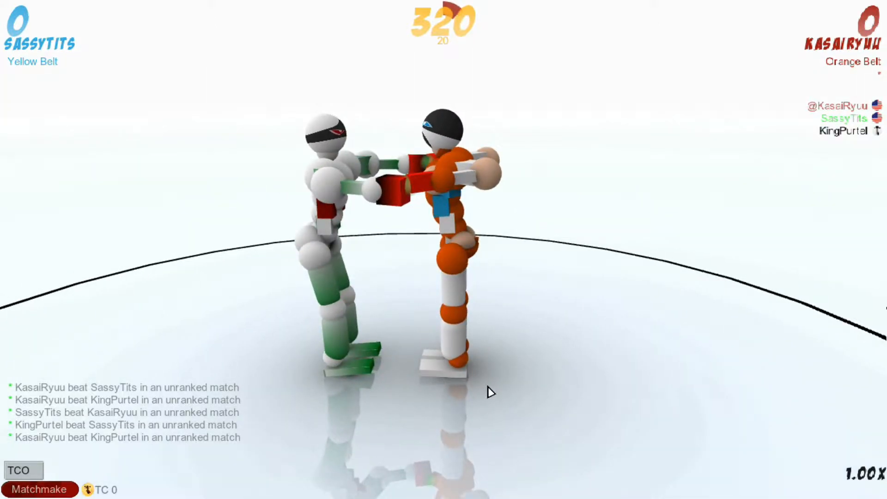
mouse_move(286, 325)
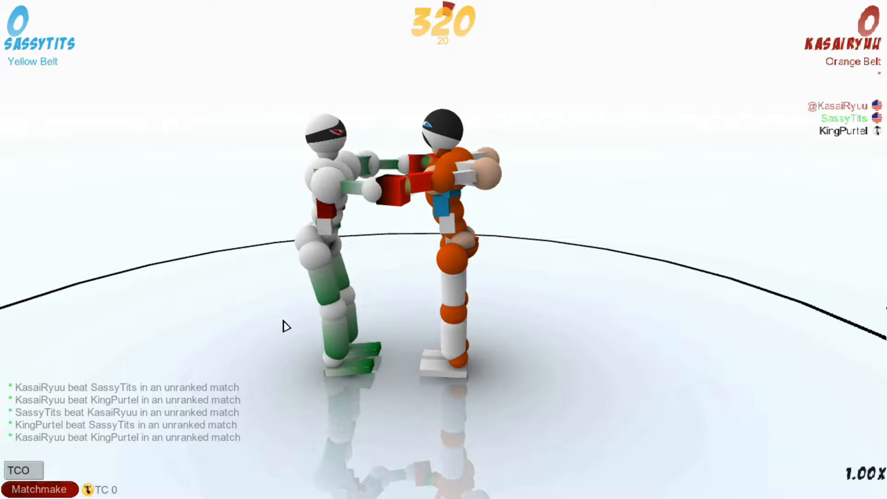
mouse_move(461, 407)
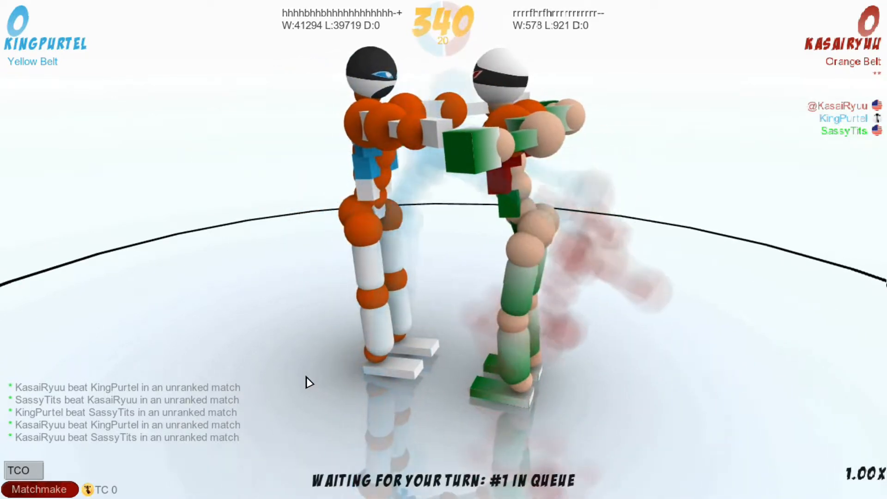
mouse_move(671, 384)
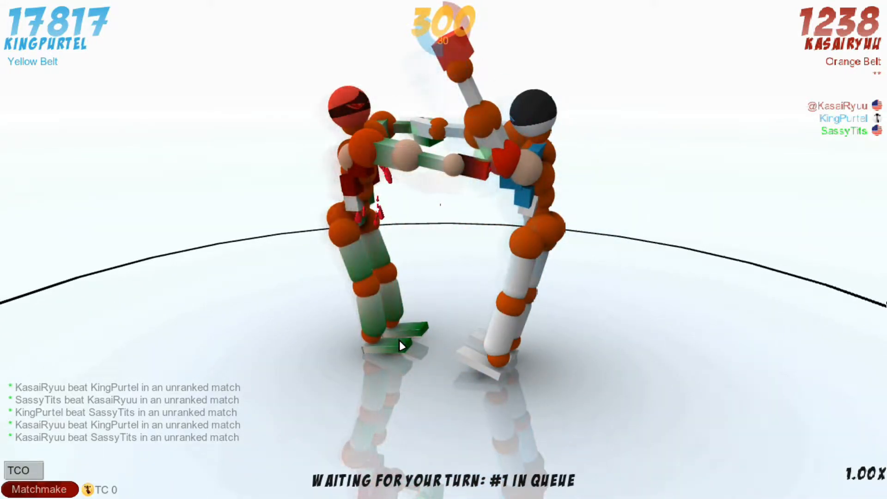
mouse_move(636, 310)
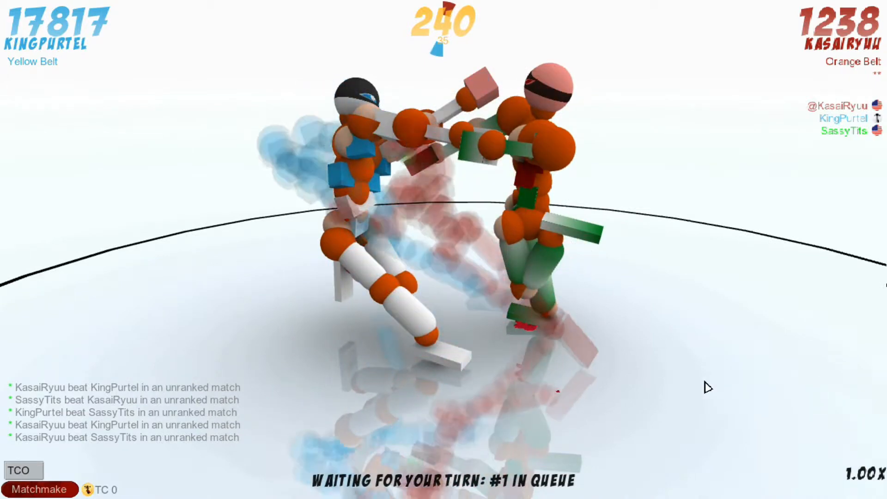
mouse_move(464, 419)
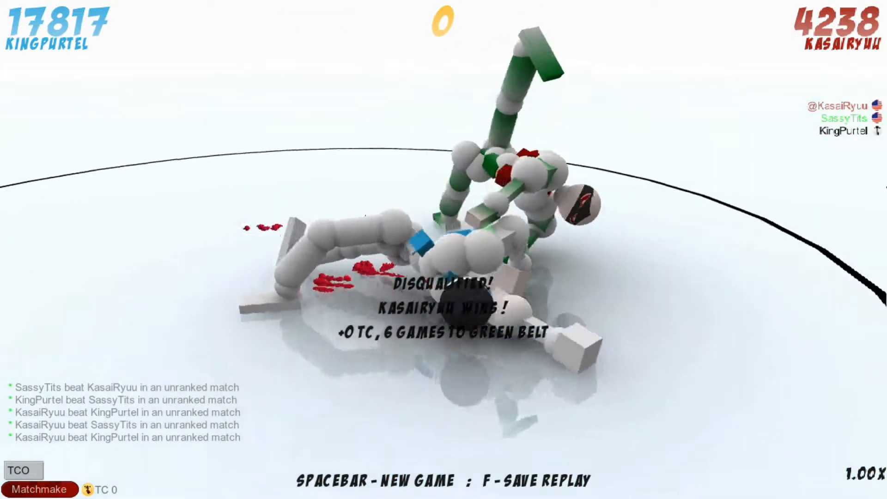
key(space)
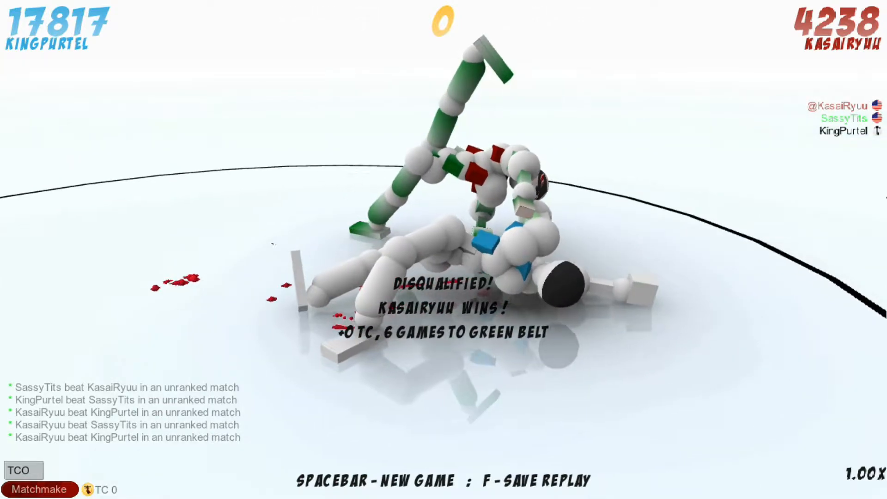
key(space)
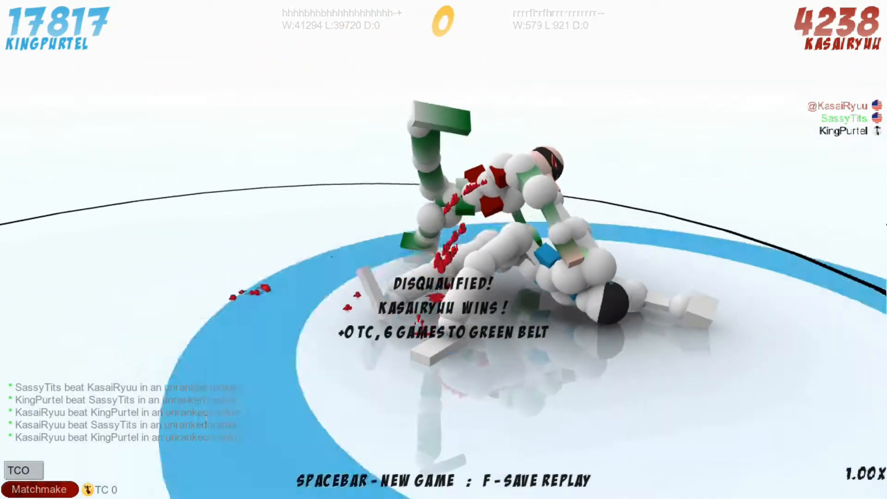
key(space)
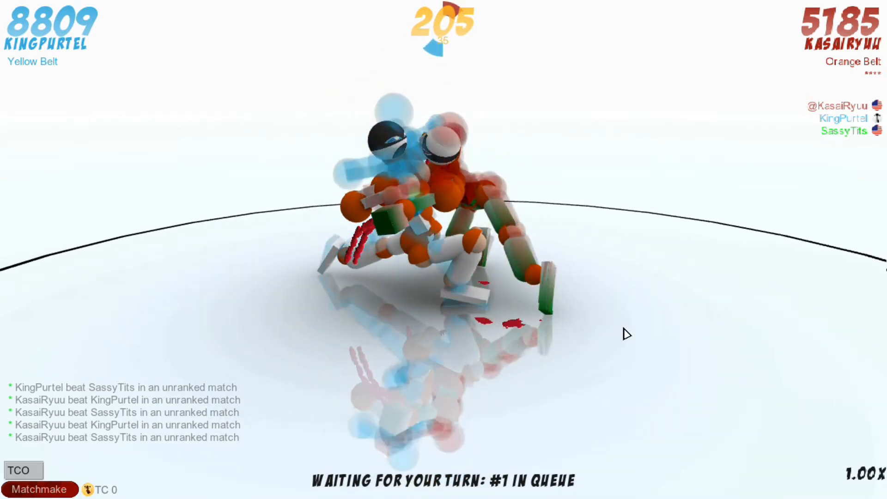
mouse_move(317, 365)
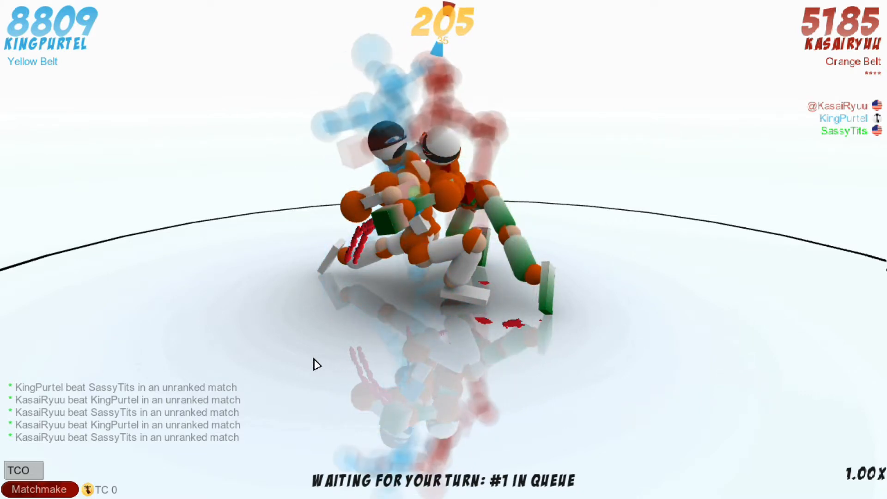